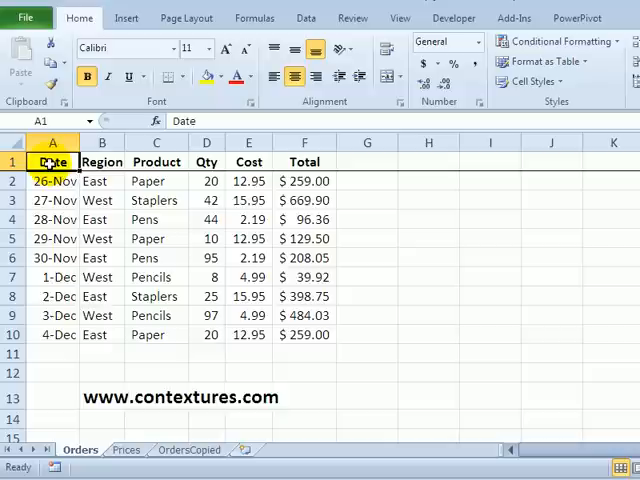
Step: Review the first order's cells on Orders, including the lookup formula behind its cost
left_click(154, 180)
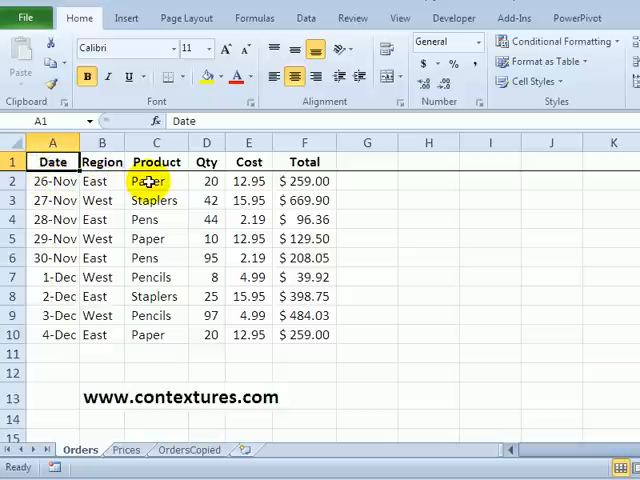
left_click(248, 180)
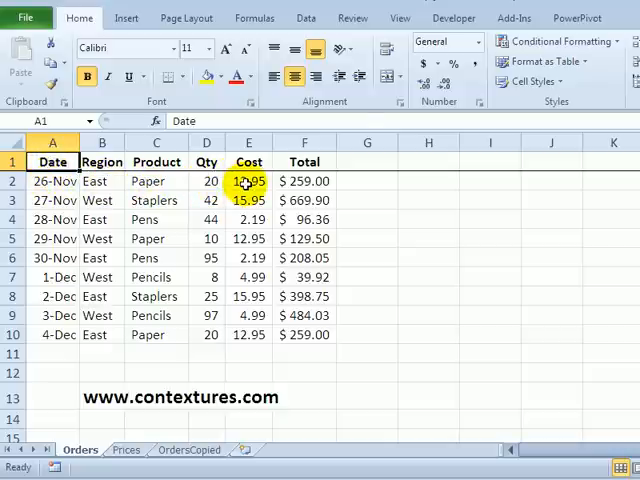
left_click(248, 180)
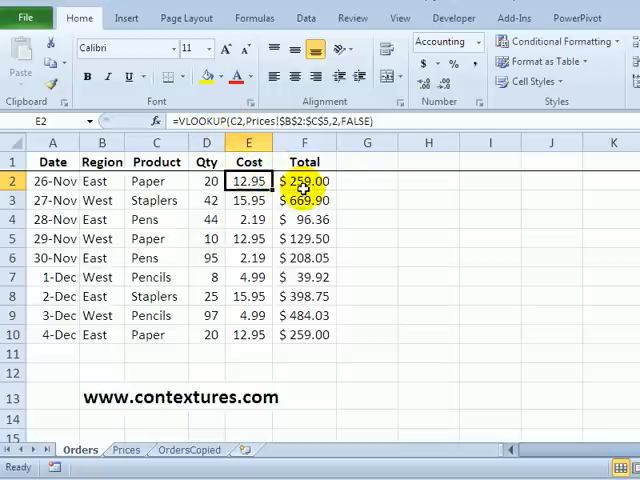
left_click(304, 180)
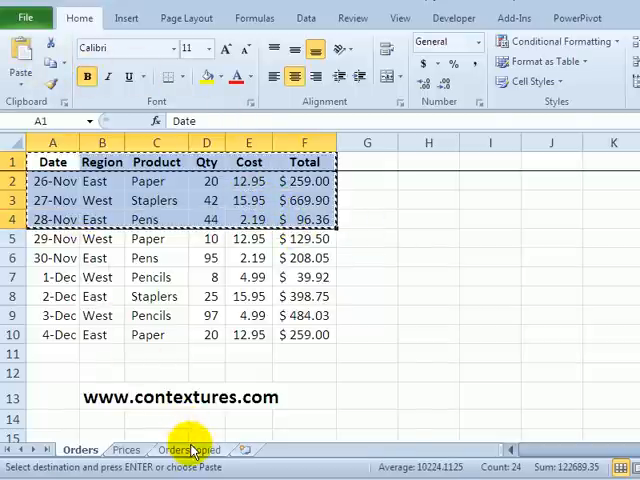
Step: On OrdersCopied, change the first order's quantity to 10 so its total becomes $129.50
left_click(188, 448)
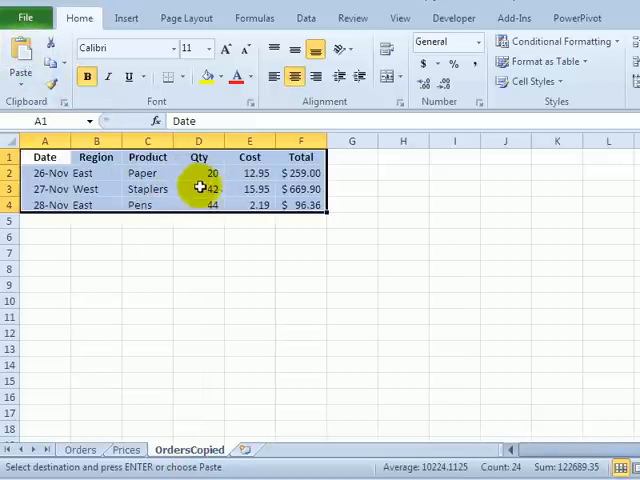
left_click(198, 172)
type("10")
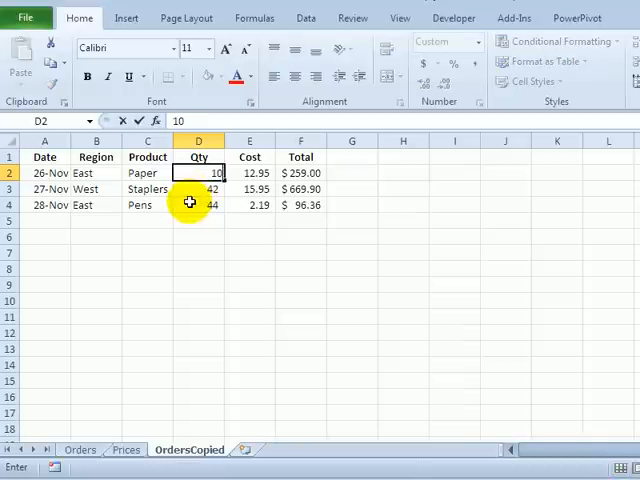
key("Return")
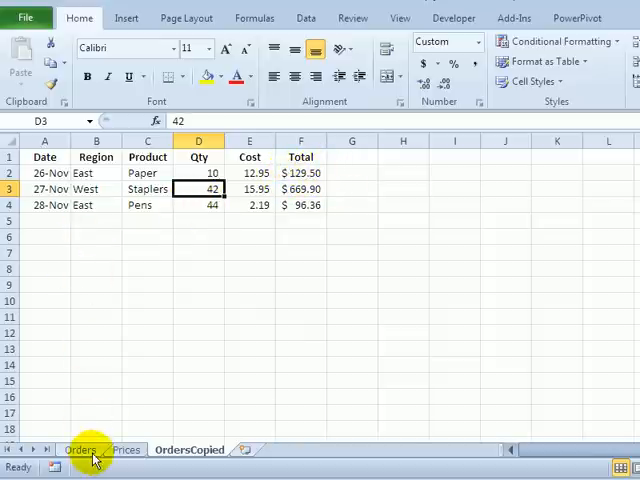
Step: Select the 30-Nov and 1-Dec order rows (plus 3-Dec) on Orders and copy them for OrdersCopied
left_click(80, 448)
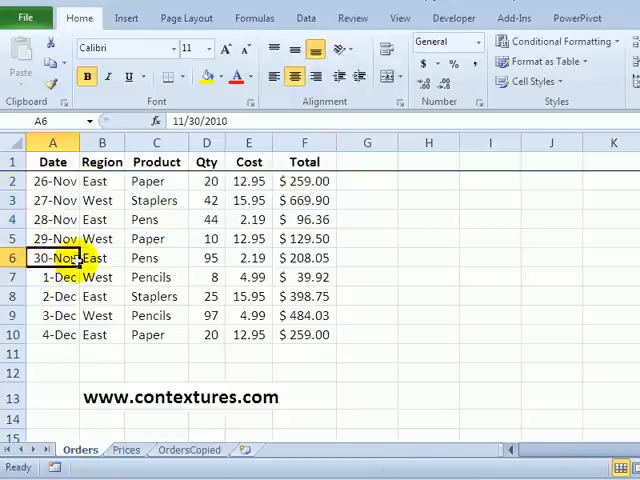
left_click_drag(52, 256, 304, 276)
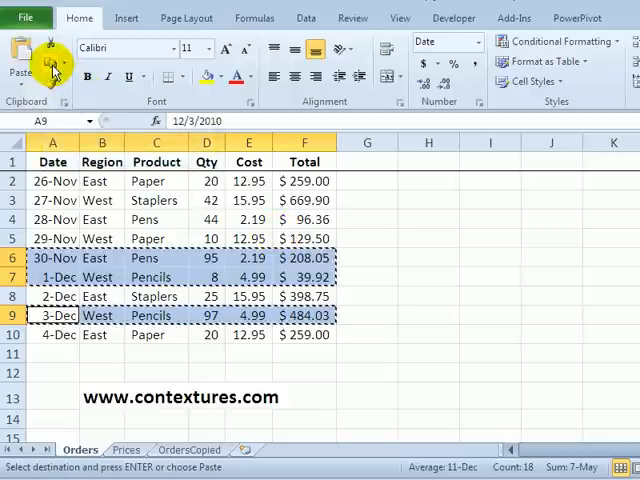
left_click(188, 448)
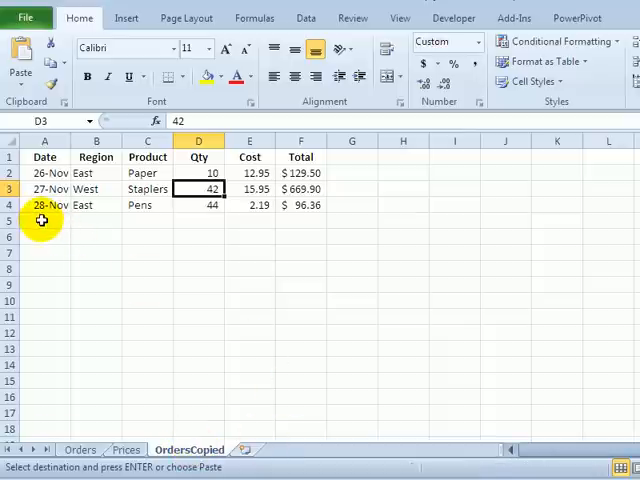
Step: Paste the copied orders from row 5 and check the 1-Dec and 3-Dec quantities
left_click(20, 56)
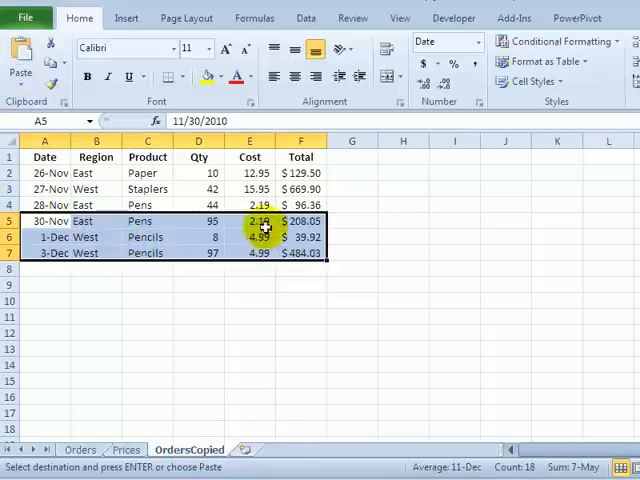
left_click(198, 236)
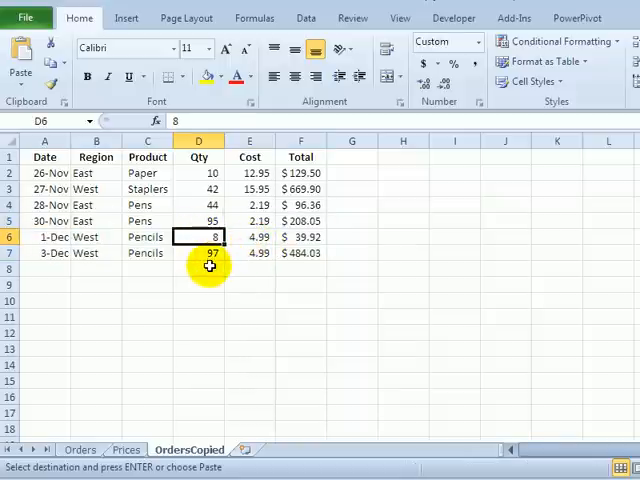
key("Return")
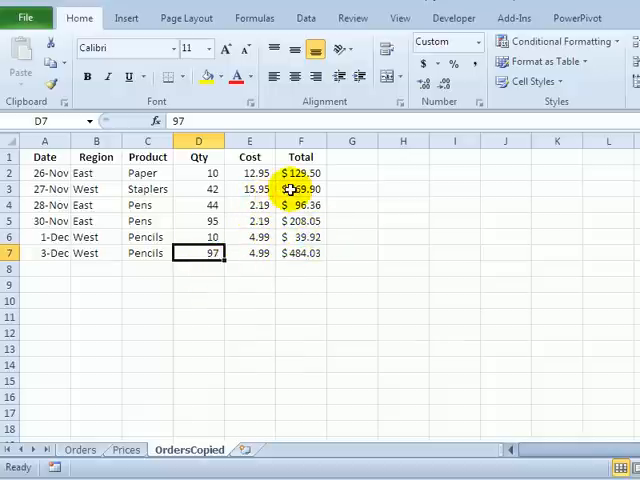
Step: Compare the formula behind the first total with the pasted 30-Nov total, now a plain value
left_click(300, 172)
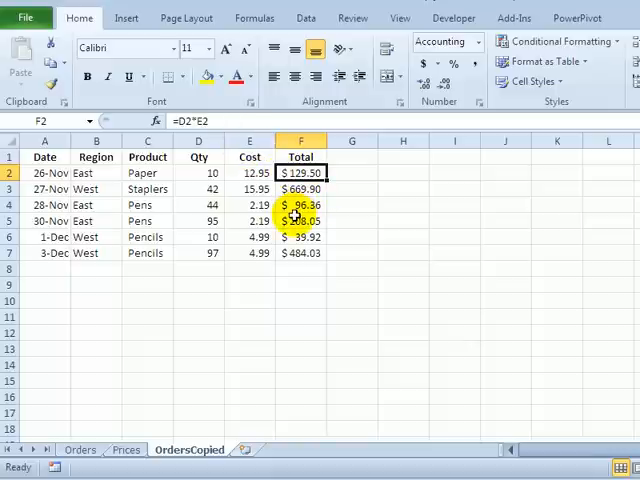
left_click(300, 220)
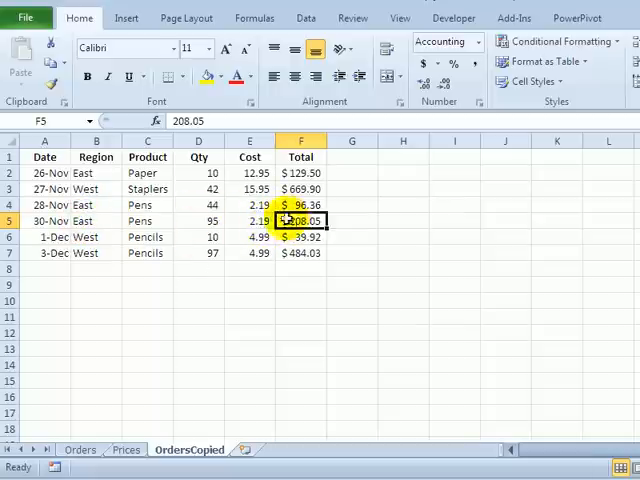
mouse_move(212, 236)
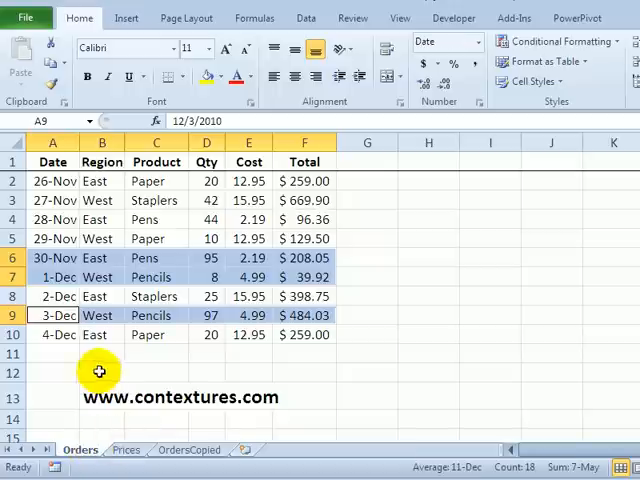
mouse_move(56, 200)
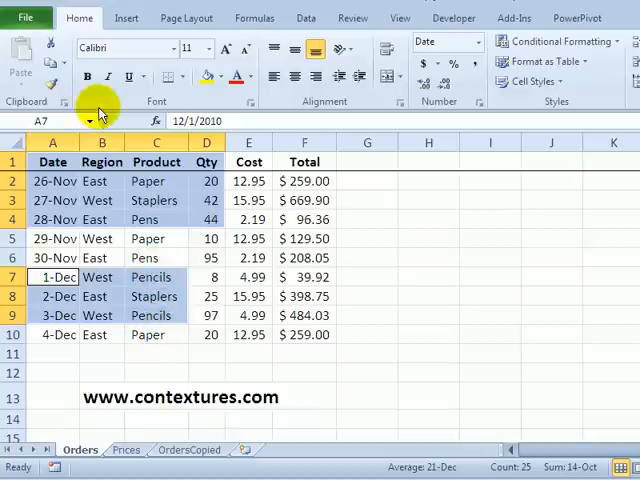
mouse_move(52, 66)
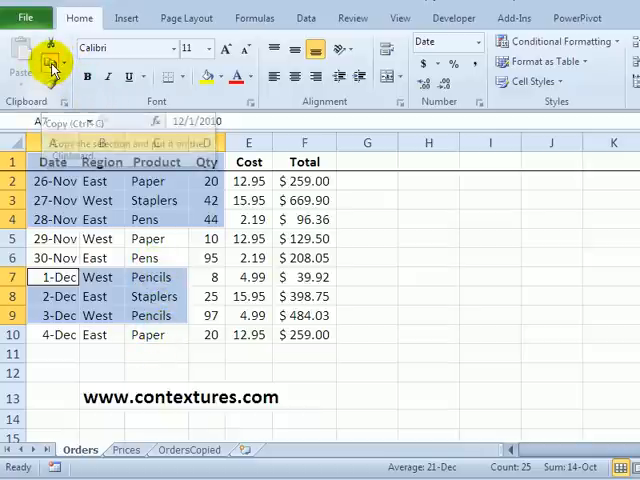
Step: Attempt to copy the mismatched Qty and Cost ranges and dismiss the multiple-selections error twice
left_click(52, 68)
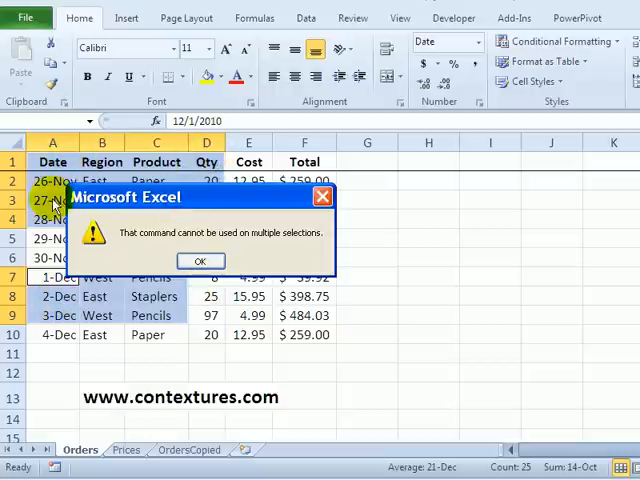
mouse_move(156, 190)
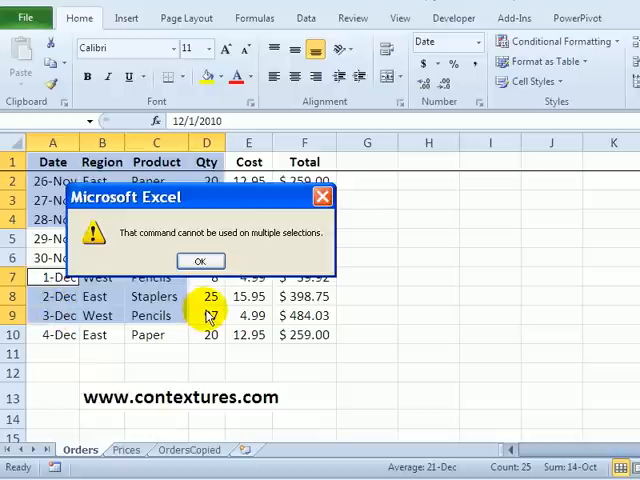
mouse_move(136, 244)
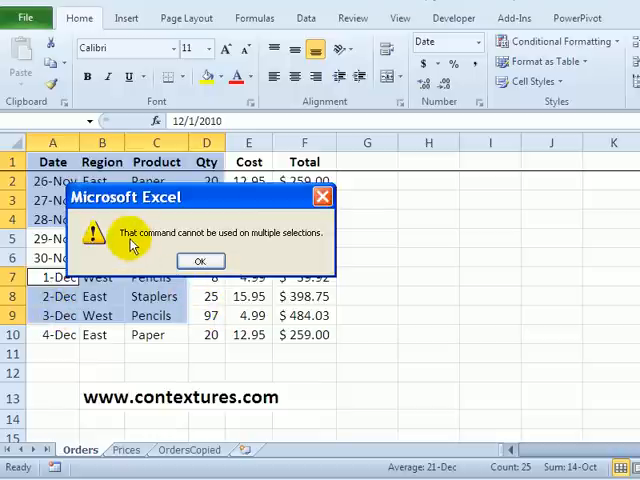
mouse_move(310, 250)
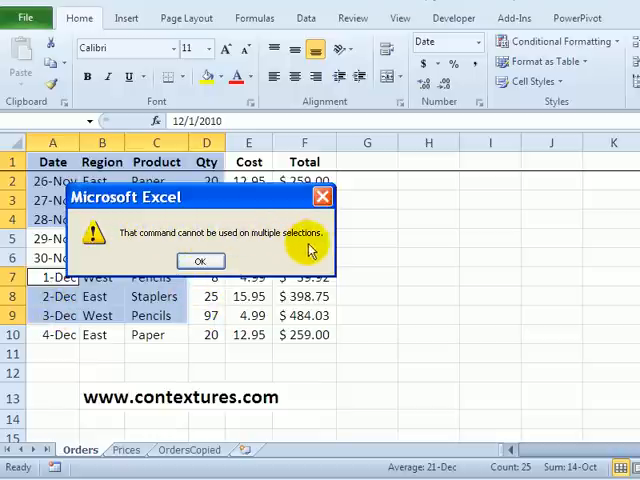
left_click(200, 260)
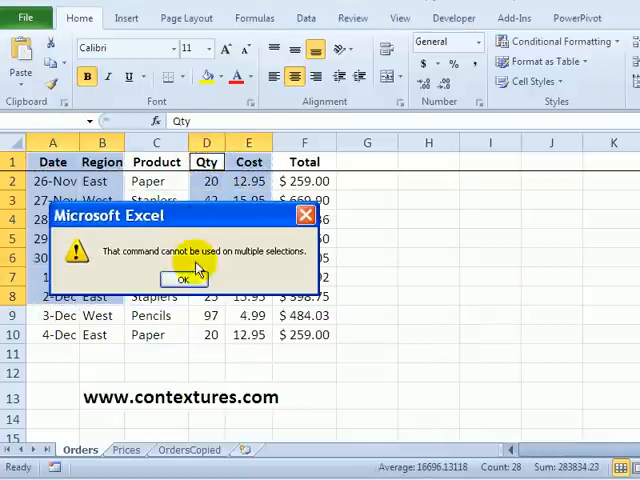
left_click(182, 280)
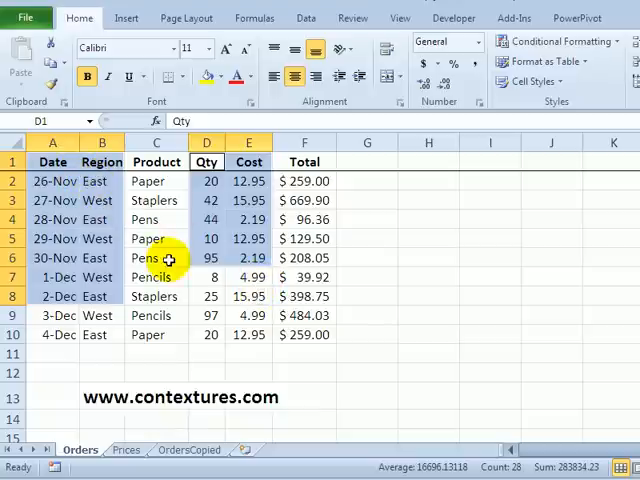